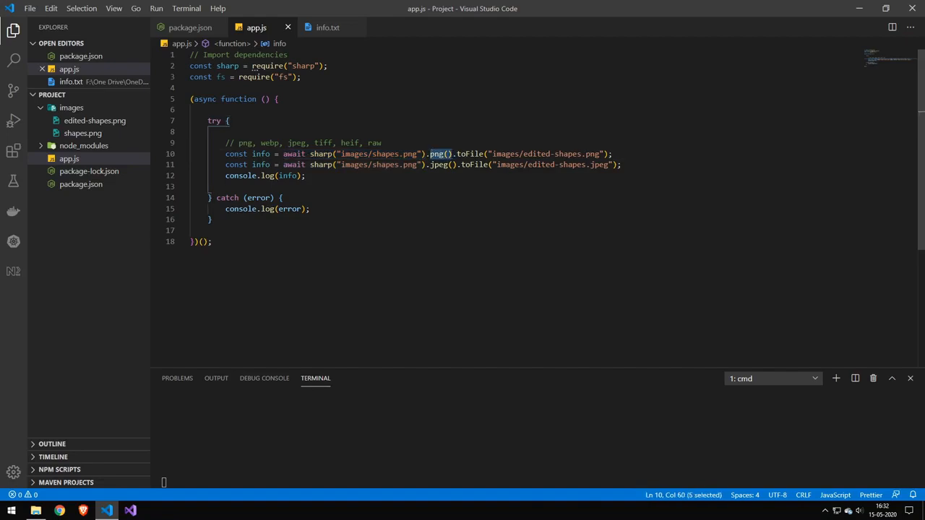
- Review the png toBuffer conversion and info variable, then rework app.js into a grayscale() script
{"action": "left_click", "coordinate": [457, 153]}
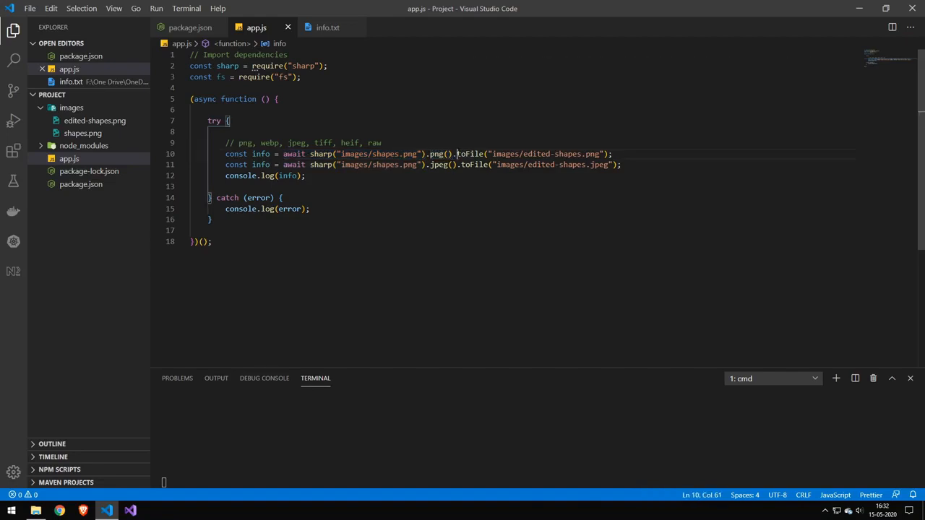
{"action": "left_click_drag", "start_coordinate": [457, 153], "coordinate": [610, 154]}
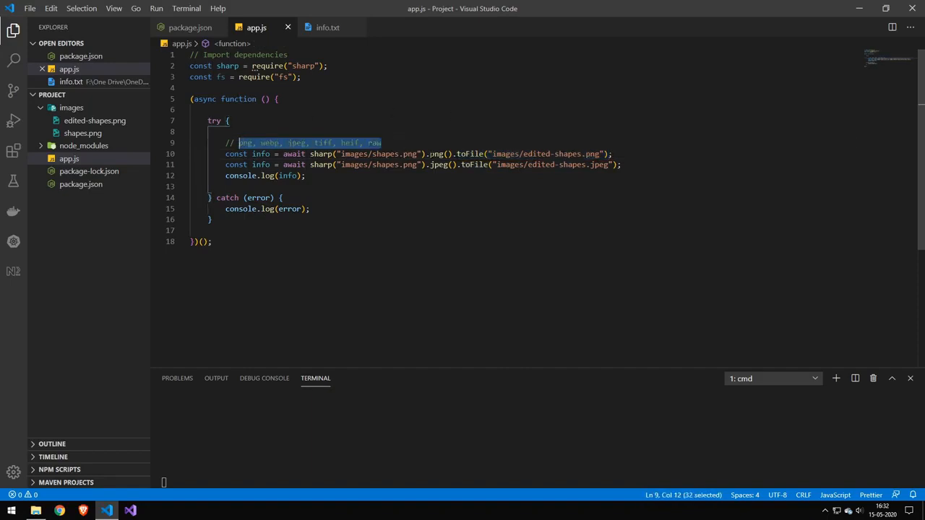
{"action": "double_click", "coordinate": [439, 165]}
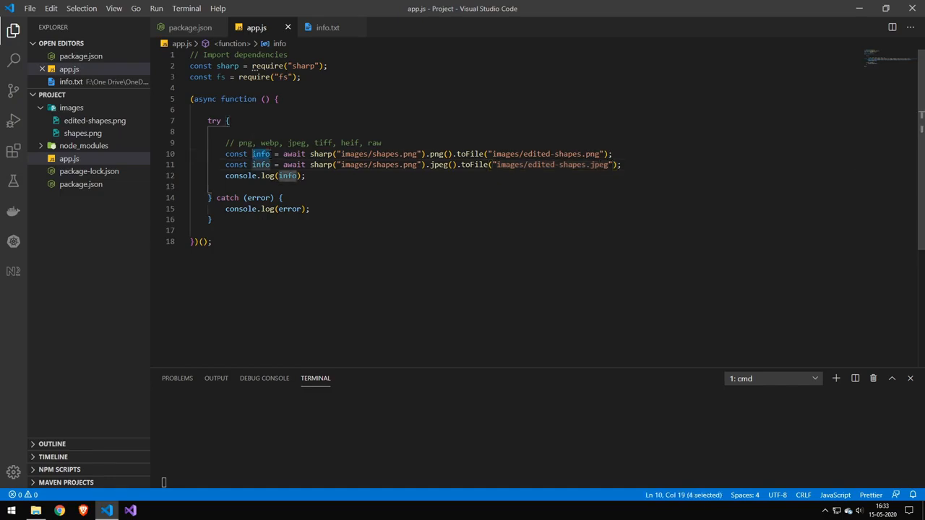
{"action": "mouse_move", "coordinate": [260, 153]}
{"action": "type", "text": "fs.writeFileSync(\"images/edited-shapes.png\", image"}
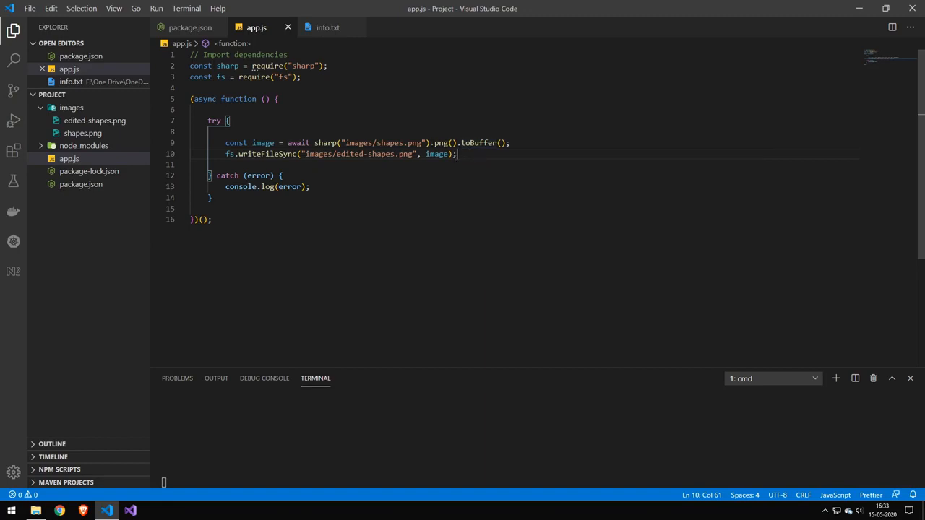
{"action": "double_click", "coordinate": [442, 143]}
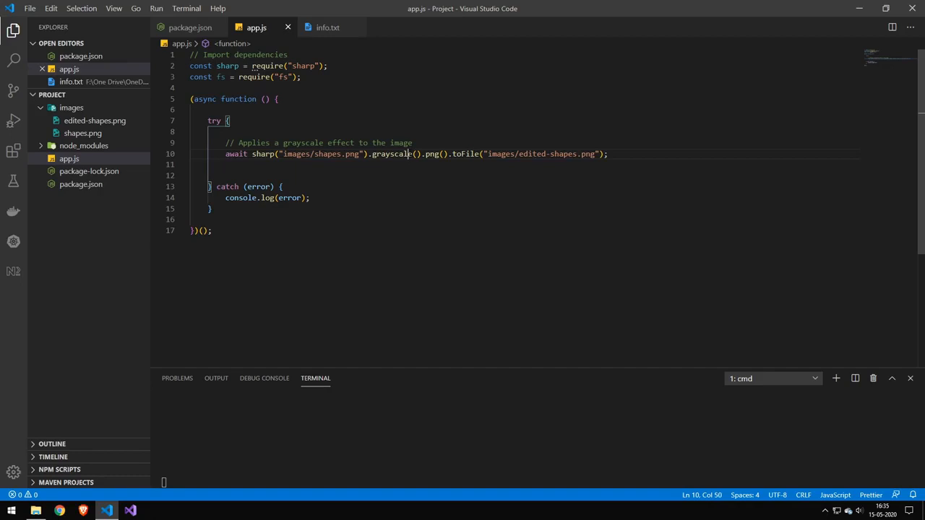
- Run the grayscale script and view the resulting edited-shapes.png from the images folder
{"action": "double_click", "coordinate": [393, 153]}
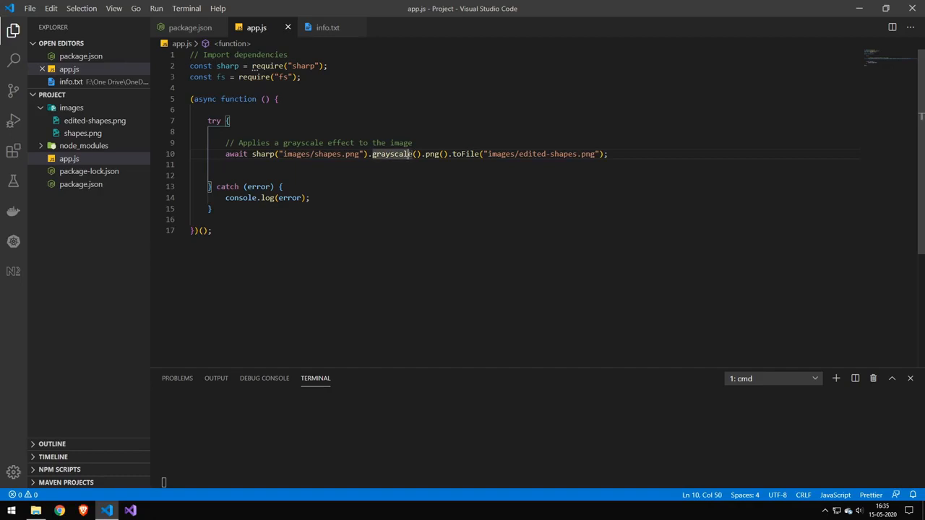
{"action": "left_click_drag", "start_coordinate": [283, 153], "coordinate": [361, 153]}
{"action": "type", "text": "node app"}
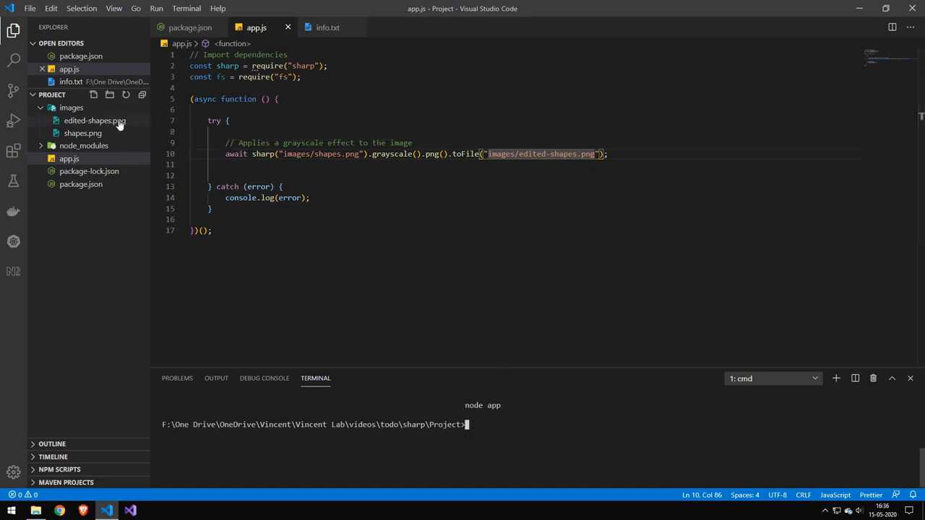
{"action": "left_click", "coordinate": [96, 122]}
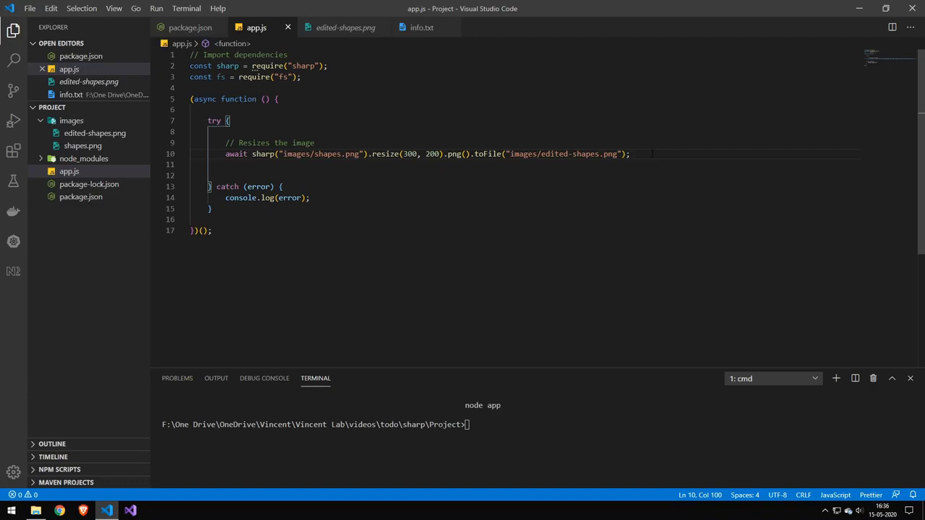
- Resize shapes.png to 300 by 200 and view the small edited-shapes.png output
{"action": "left_click_drag", "start_coordinate": [402, 153], "coordinate": [445, 153]}
{"action": "type", "text": "node app"}
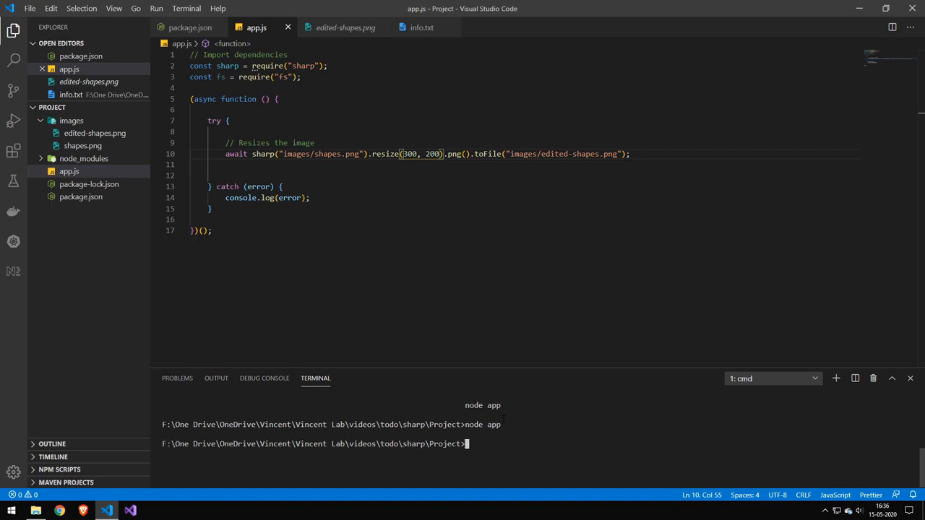
{"action": "left_click", "coordinate": [95, 133]}
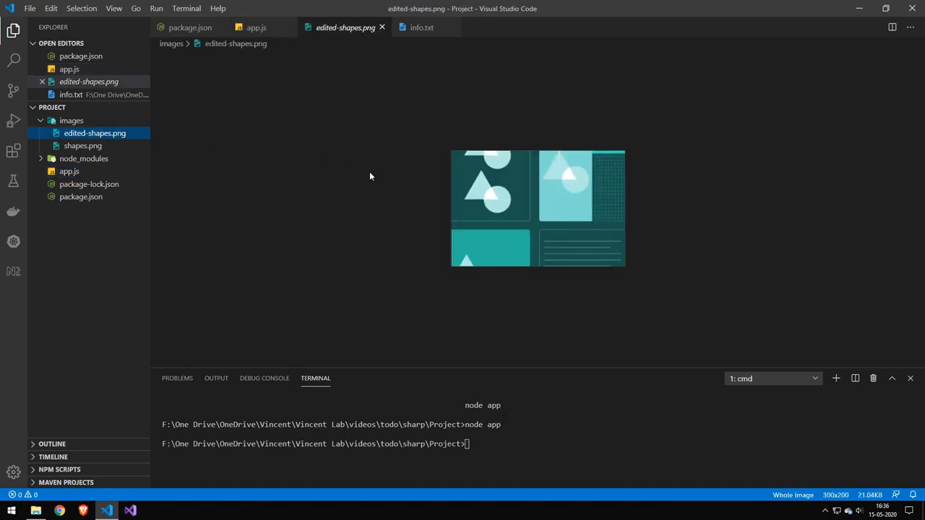
{"action": "mouse_move", "coordinate": [345, 28]}
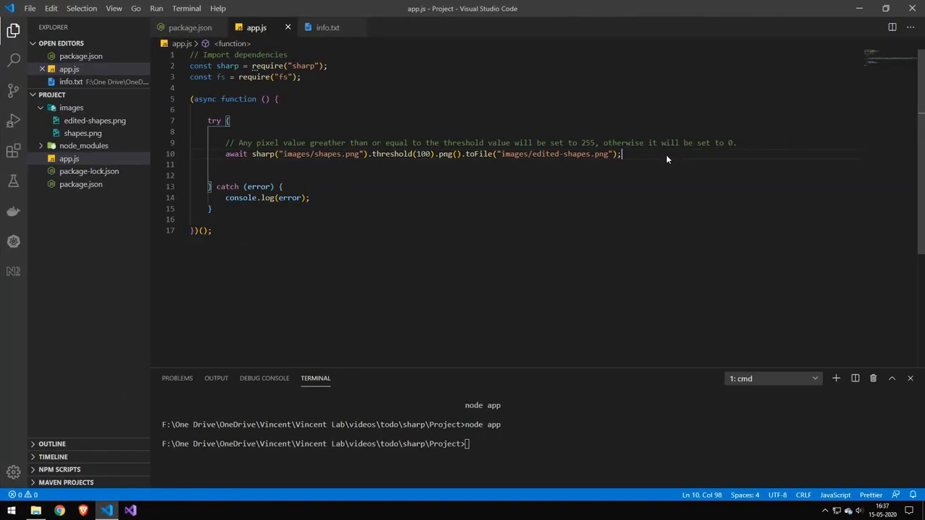
{"action": "mouse_move", "coordinate": [693, 156]}
{"action": "type", "text": "node app"}
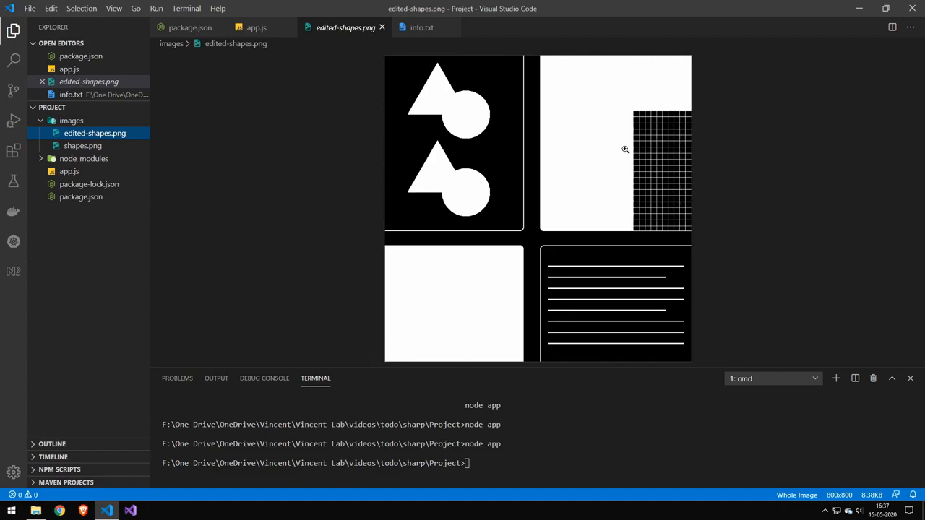
{"action": "mouse_move", "coordinate": [627, 157]}
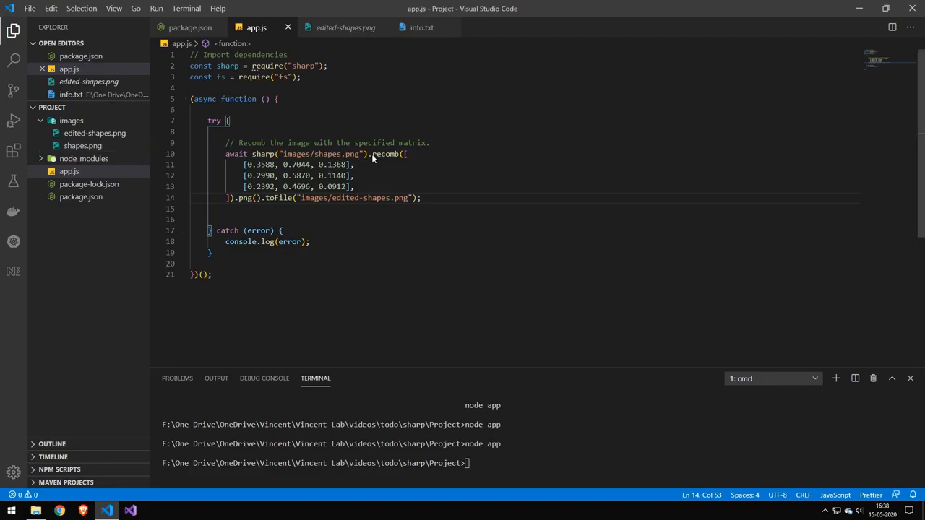
- Select the 3x3 recomb colour matrix rows in app.js
{"action": "left_click_drag", "start_coordinate": [245, 165], "coordinate": [354, 186]}
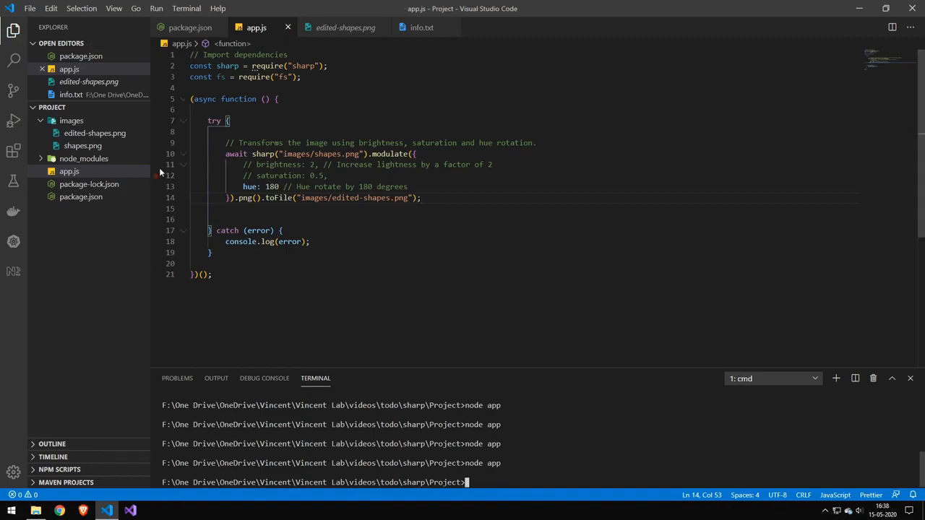
- View the pink-tinted hue-180 edited-shapes.png, then close its preview
{"action": "left_click", "coordinate": [95, 133]}
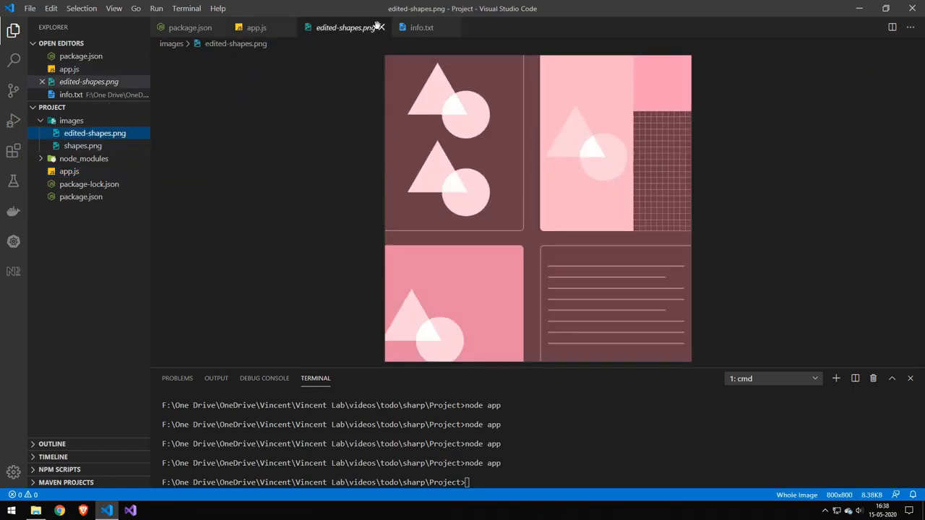
{"action": "left_click", "coordinate": [257, 28]}
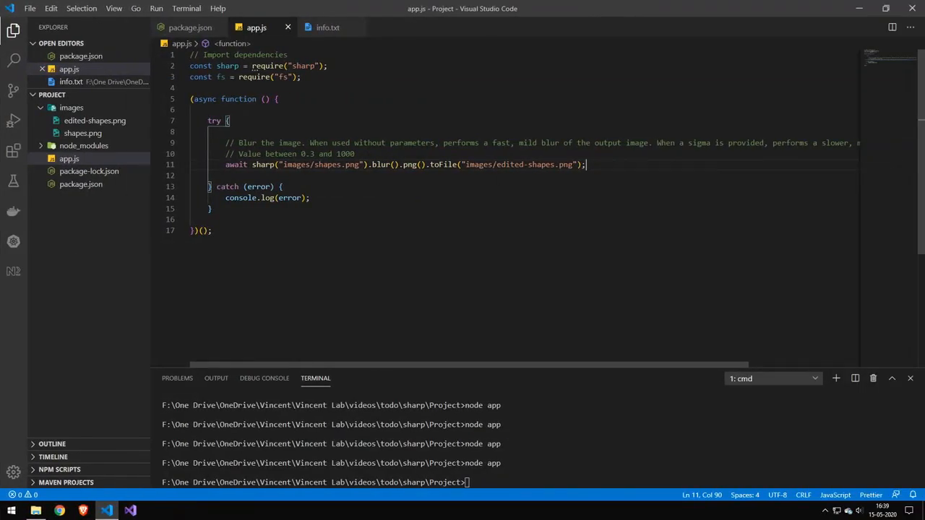
- View the default blurred output, close it, and set the blur strength to 20
{"action": "double_click", "coordinate": [384, 165]}
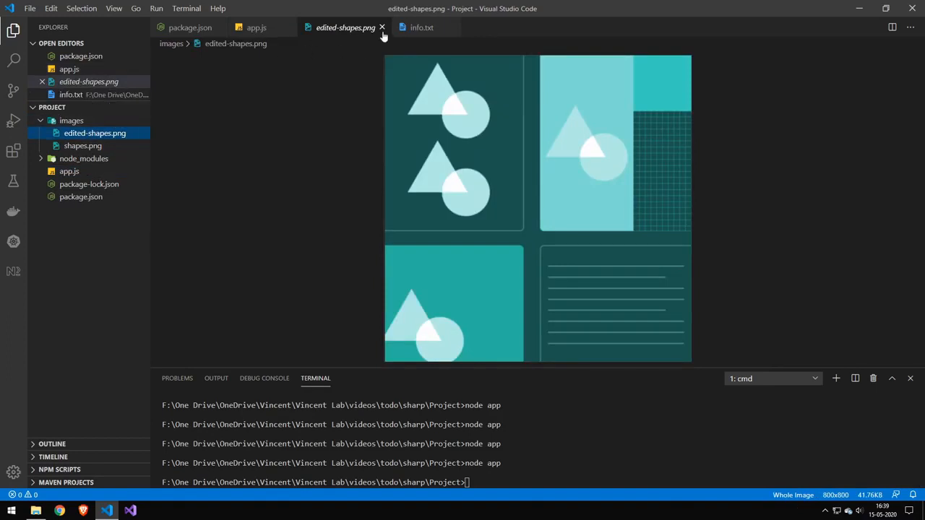
{"action": "left_click", "coordinate": [381, 27]}
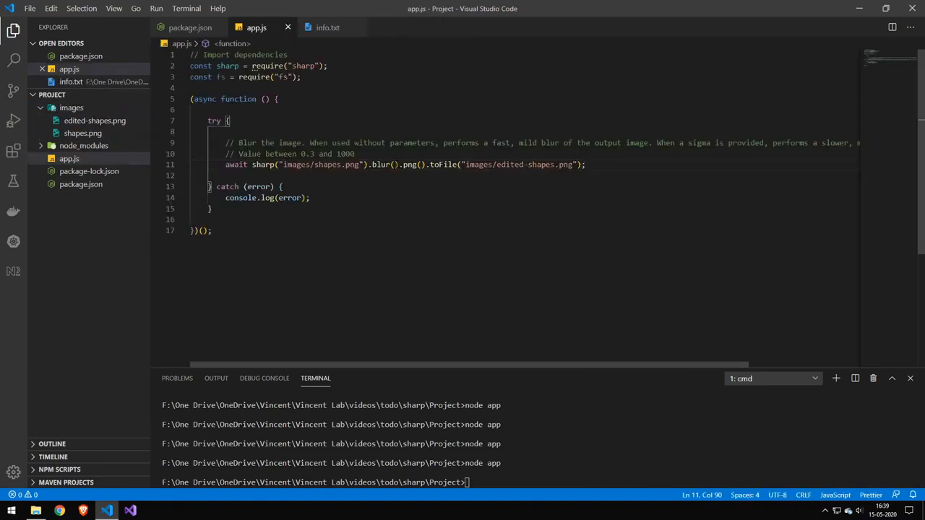
{"action": "type", "text": "20"}
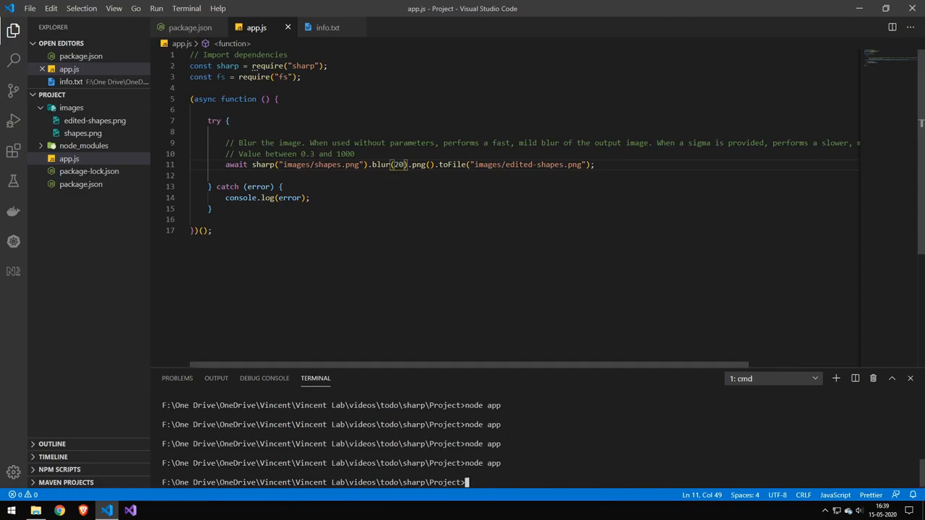
- Review the blur(20) call and view the strongly blurred edited-shapes.png
{"action": "left_click_drag", "start_coordinate": [273, 153], "coordinate": [313, 153]}
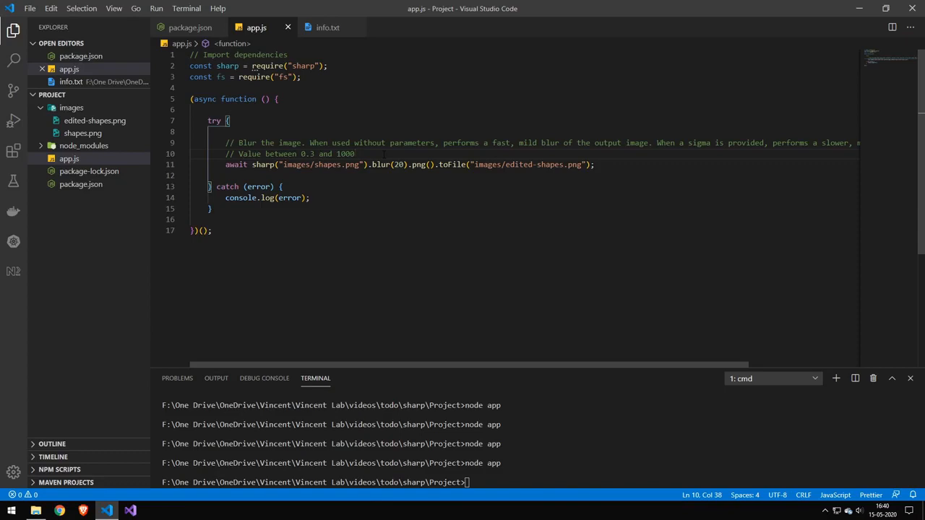
{"action": "left_click", "coordinate": [354, 153]}
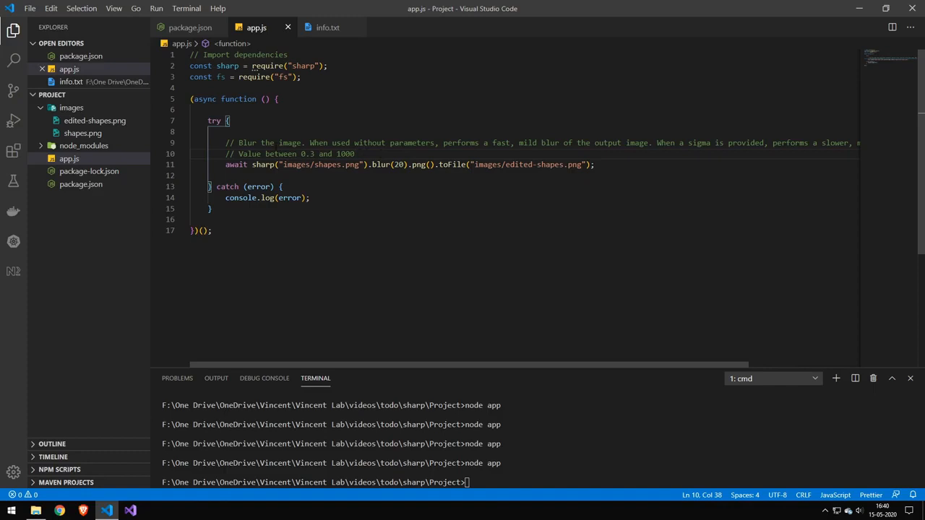
{"action": "left_click", "coordinate": [96, 132]}
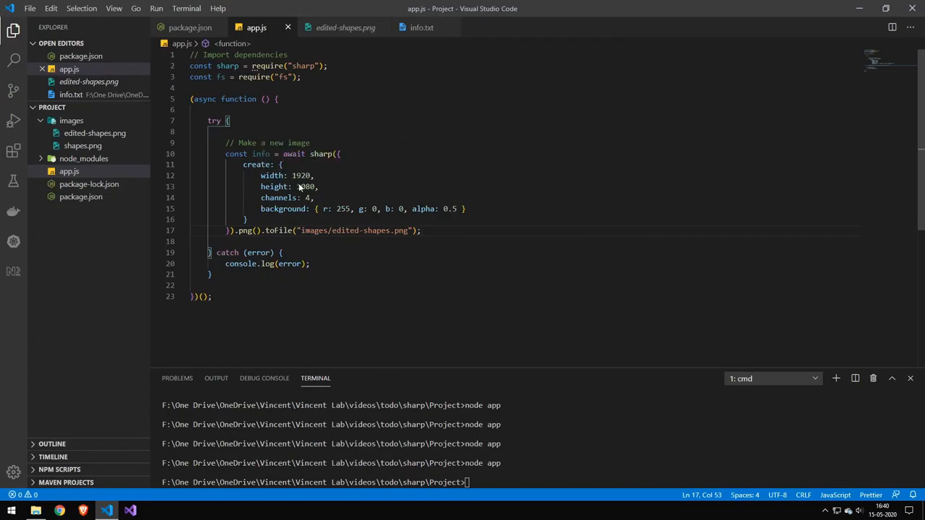
- Check the red 0.5-alpha background setting and run 'node app' to generate the 1920x1080 image
{"action": "double_click", "coordinate": [278, 197]}
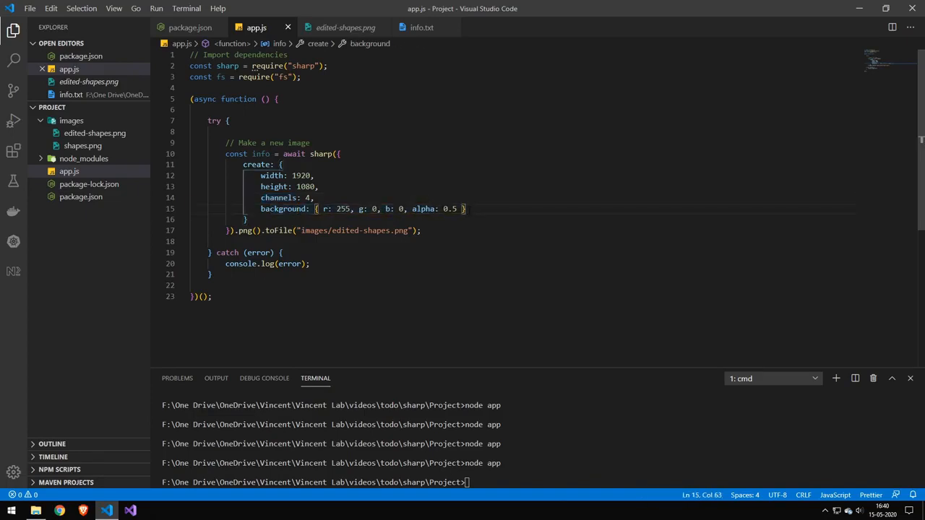
{"action": "type", "text": "node app"}
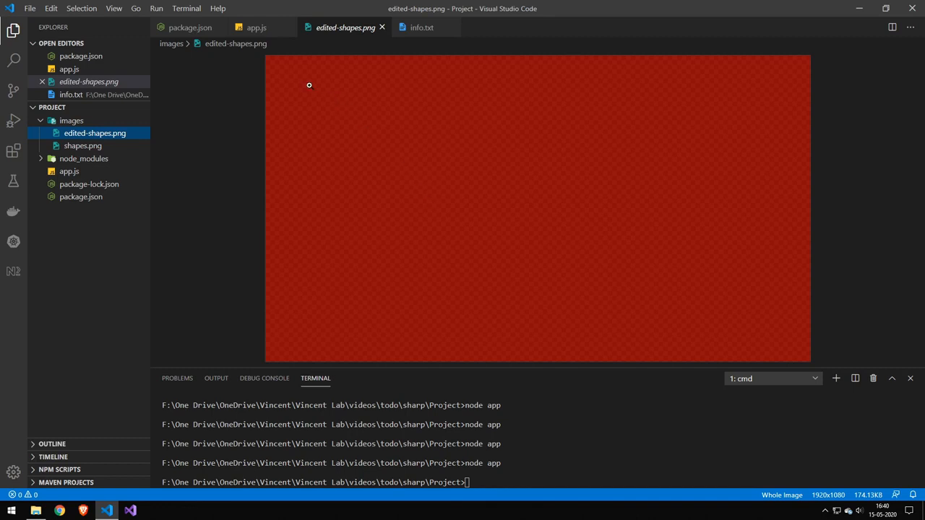
{"action": "mouse_move", "coordinate": [487, 82]}
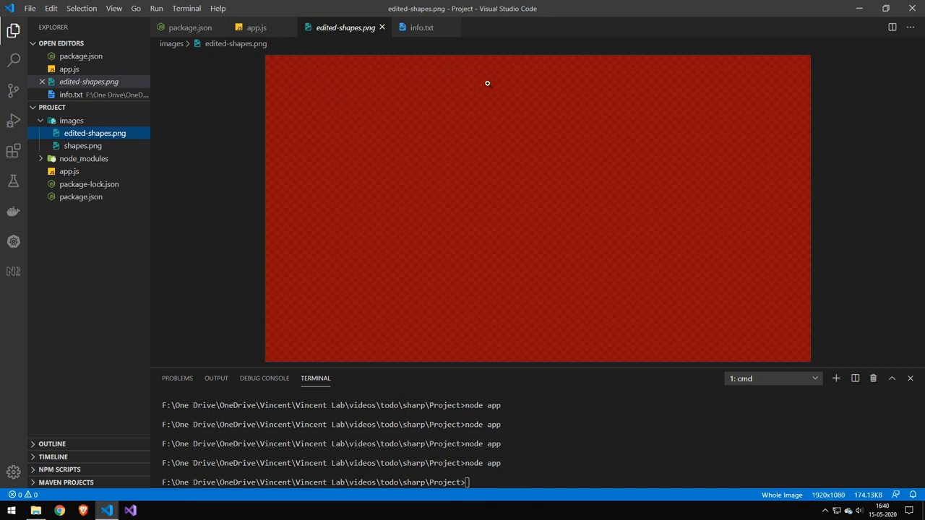
{"action": "mouse_move", "coordinate": [499, 87]}
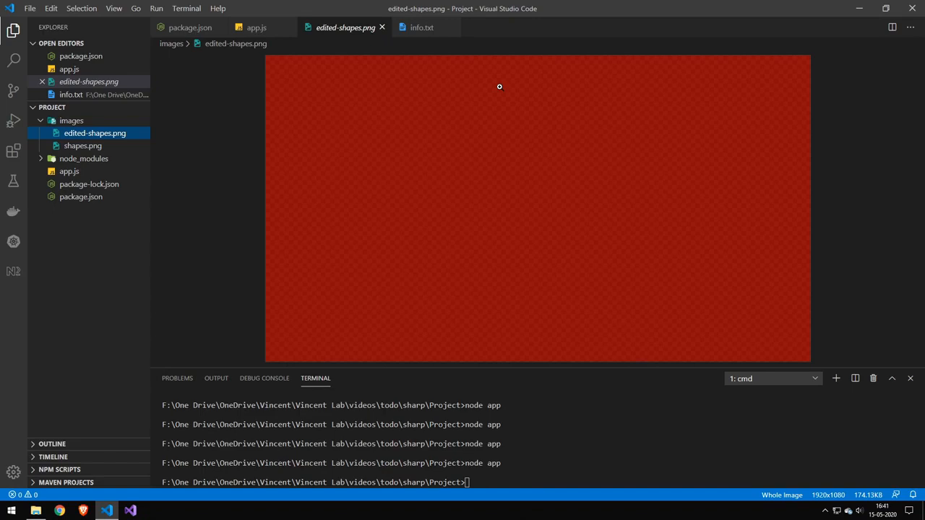